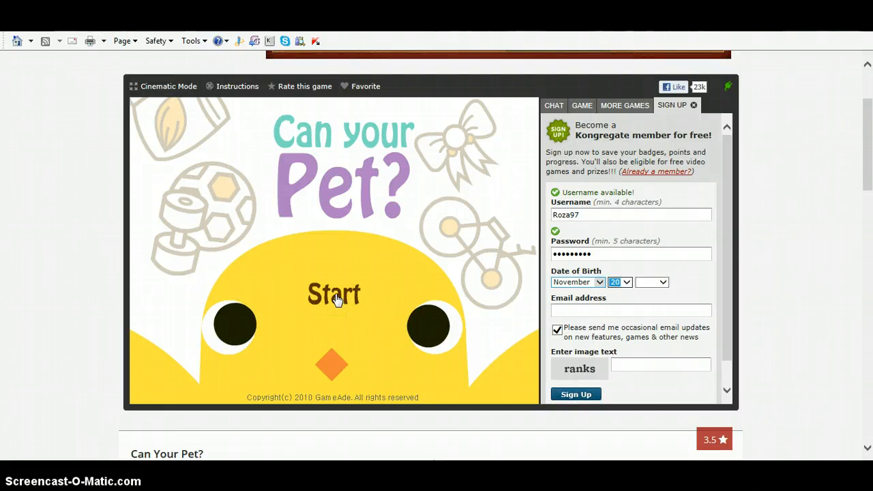
- Start a new game and type 'Jonathon' as the egg's pet name
{"action": "left_click", "coordinate": [334, 294]}
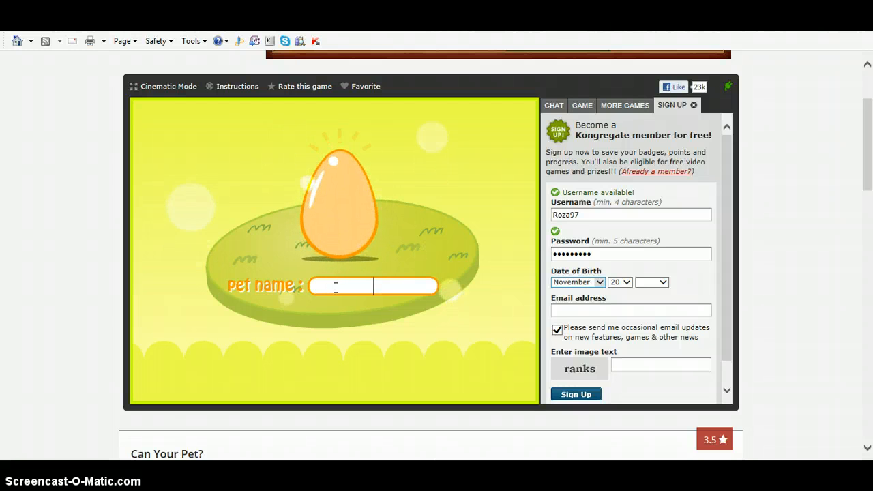
{"action": "type", "text": "Jonathon"}
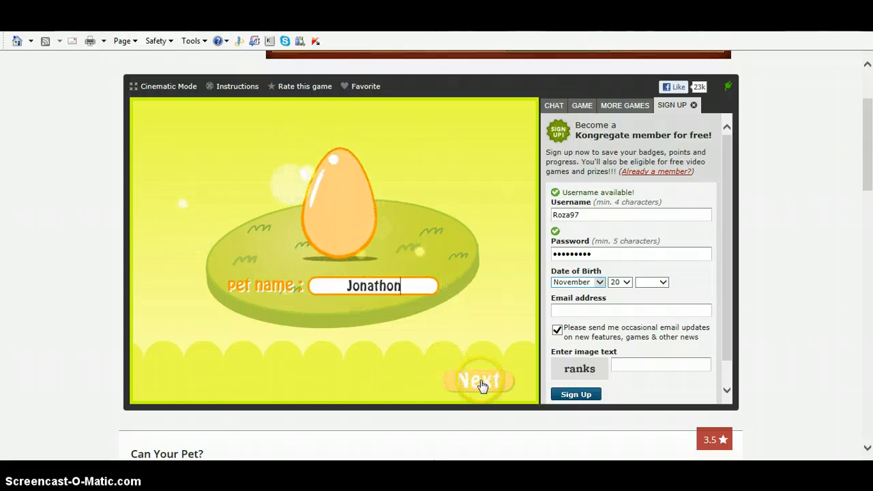
- Close the Kongregate sign-up overlay and scroll back down to the game
{"action": "left_click", "coordinate": [479, 380]}
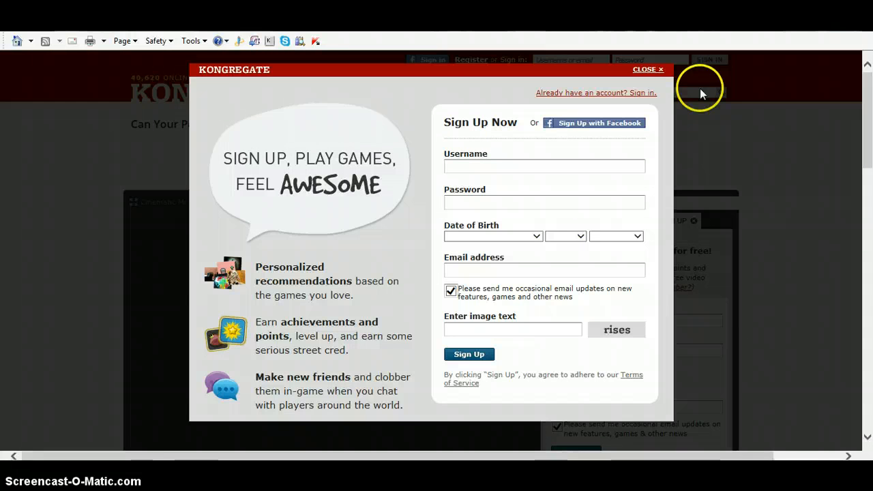
{"action": "left_click", "coordinate": [645, 69]}
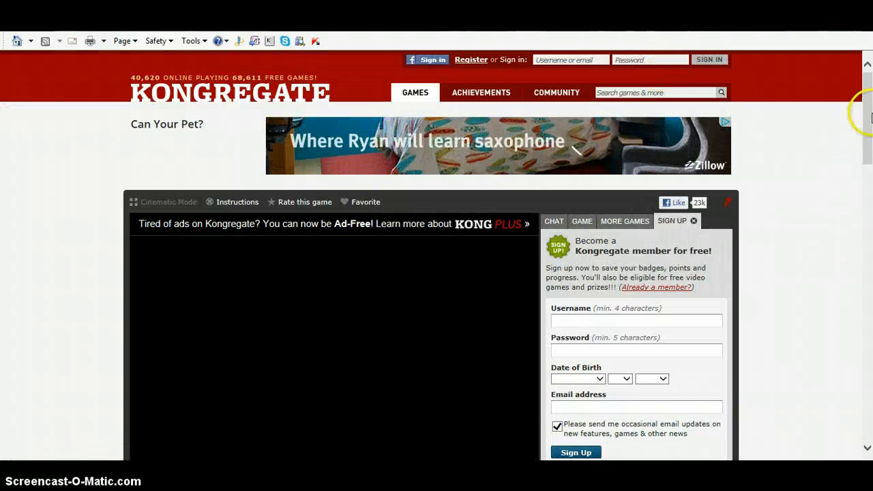
{"action": "scroll", "scroll_direction": "down", "scroll_amount": 3}
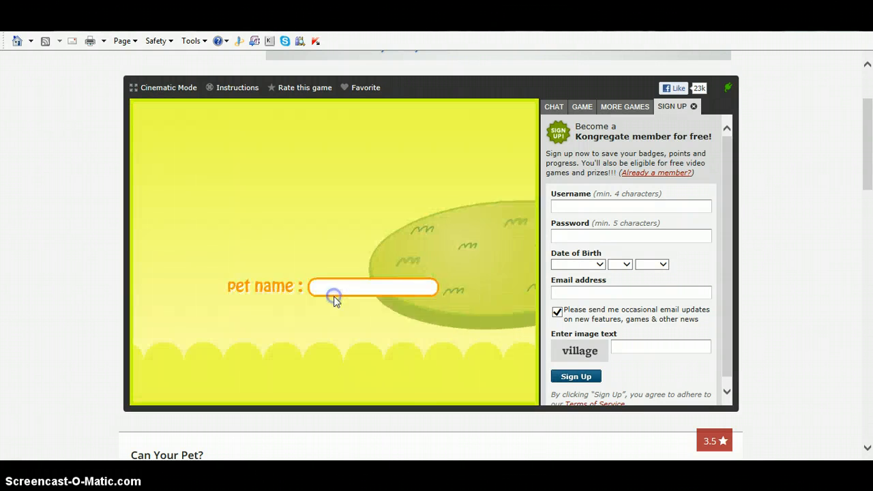
- Name the egg 'Johnaffer', hatch it, and continue to the chick's dress-up screen
{"action": "type", "text": "Johnaffer"}
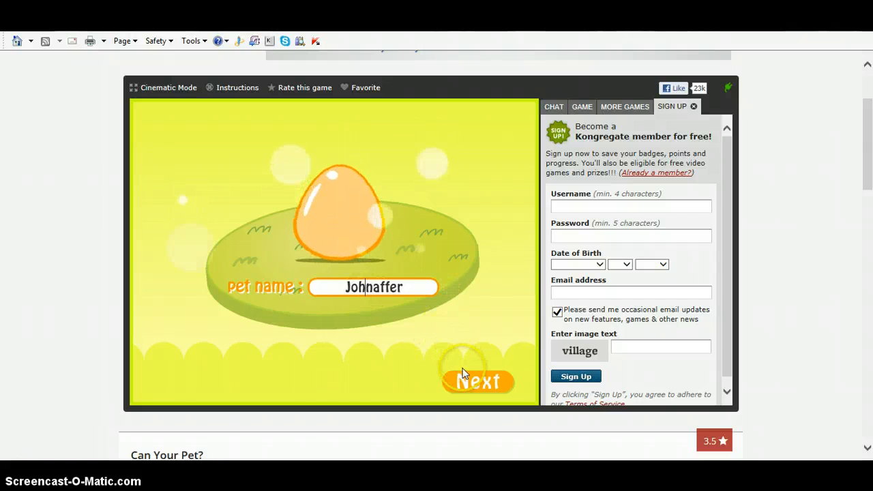
{"action": "left_click", "coordinate": [478, 381]}
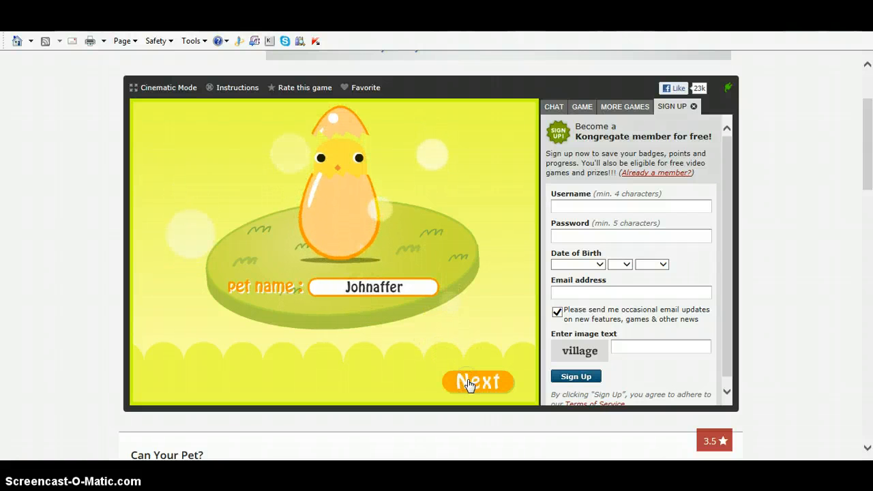
{"action": "left_click", "coordinate": [477, 381]}
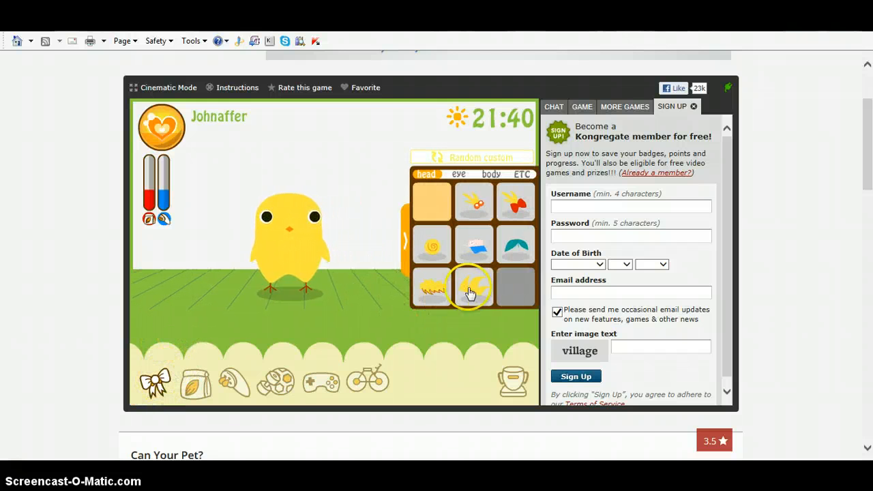
- Try head items, including the teal cap, and settle on the spiky head tuft
{"action": "left_click", "coordinate": [516, 245]}
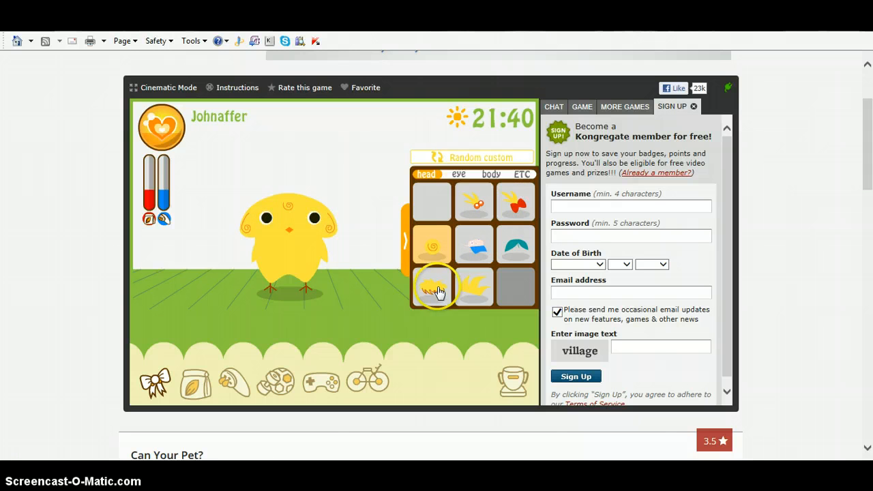
{"action": "left_click", "coordinate": [472, 286]}
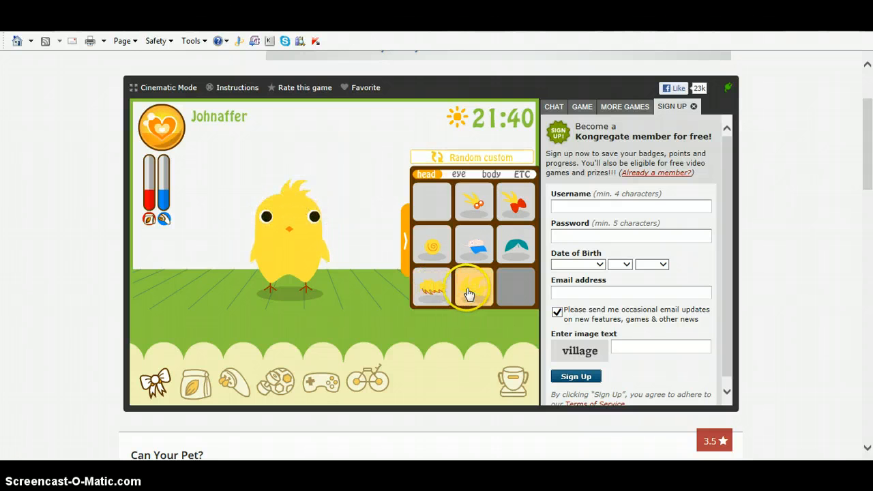
{"action": "left_click", "coordinate": [515, 244]}
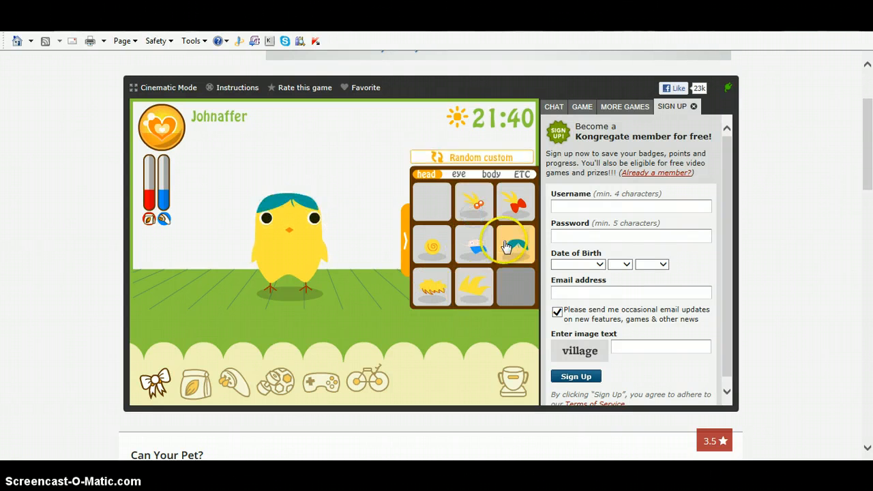
{"action": "left_click", "coordinate": [459, 174]}
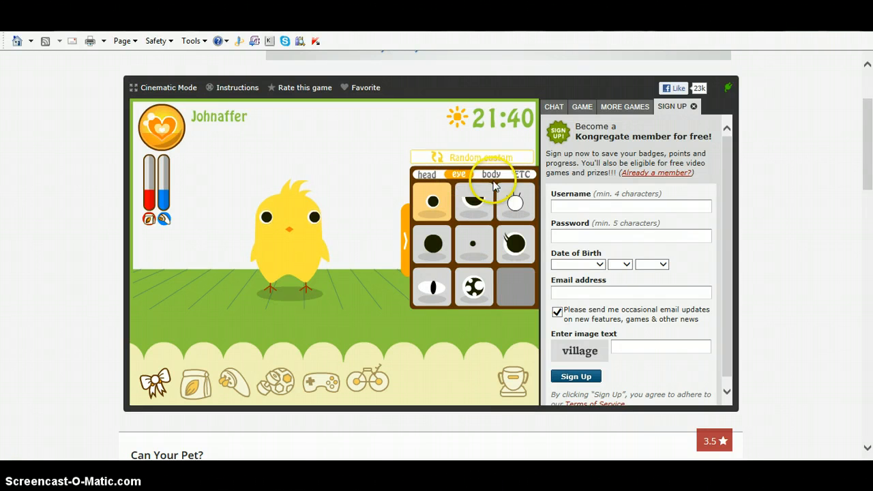
- Try eyelash and large round eyes, then choose sleepy half-closed eyes
{"action": "left_click", "coordinate": [473, 202]}
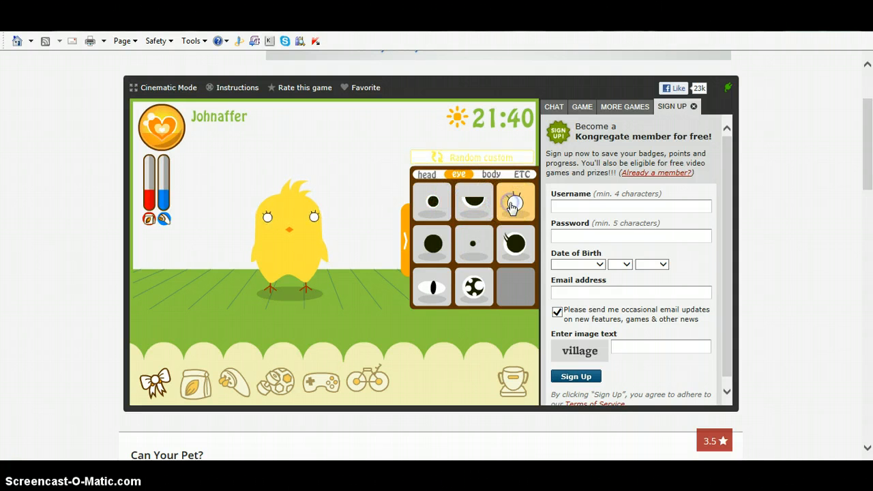
{"action": "left_click", "coordinate": [473, 244]}
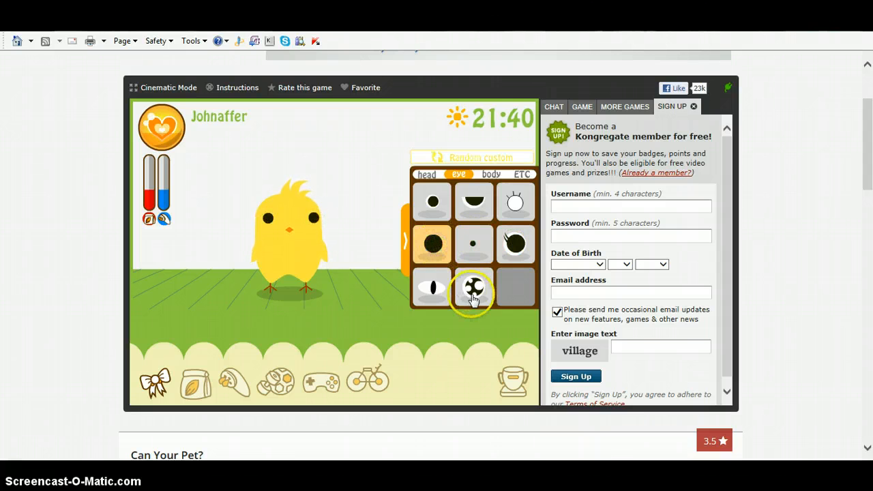
{"action": "left_click", "coordinate": [474, 286]}
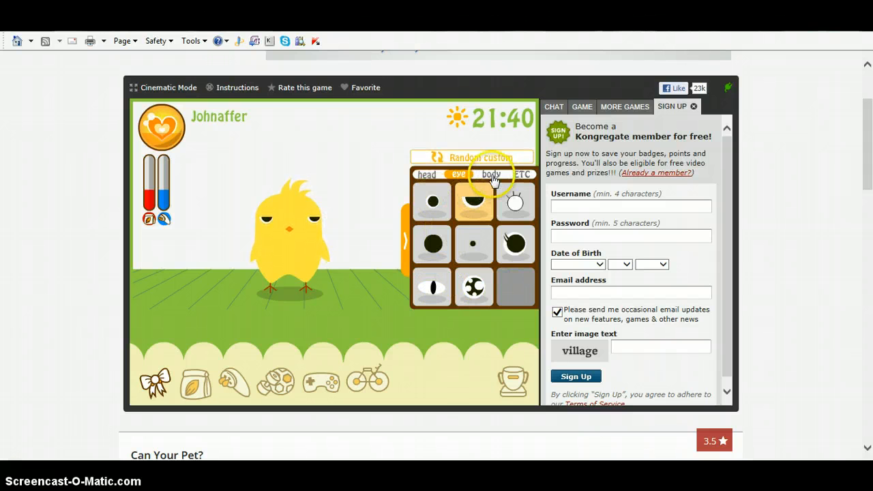
- Try body tops like the collared outfit and BULLS jersey, ending on the checkered heart top
{"action": "left_click", "coordinate": [490, 175]}
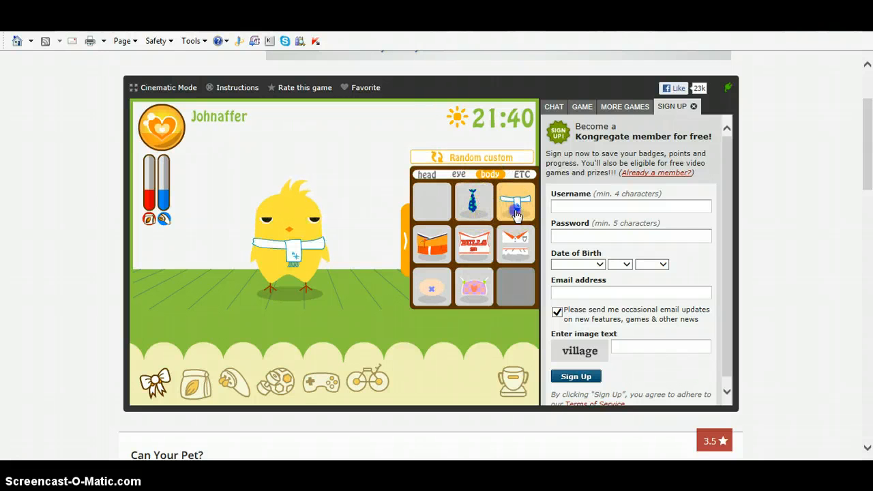
{"action": "left_click", "coordinate": [474, 244]}
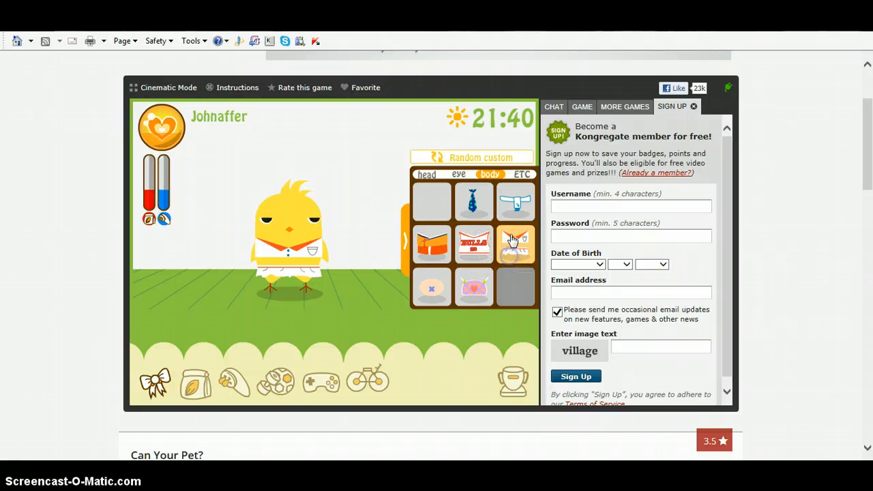
{"action": "left_click", "coordinate": [431, 245]}
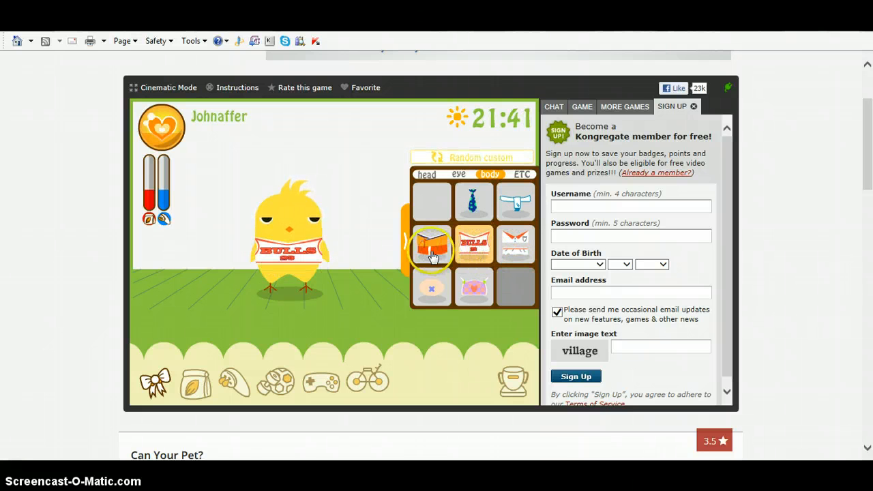
{"action": "left_click", "coordinate": [432, 286]}
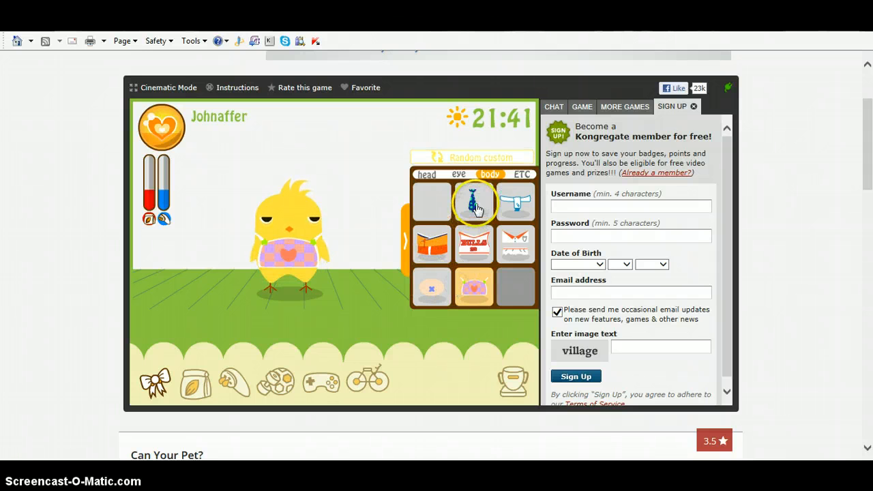
{"action": "left_click", "coordinate": [432, 244]}
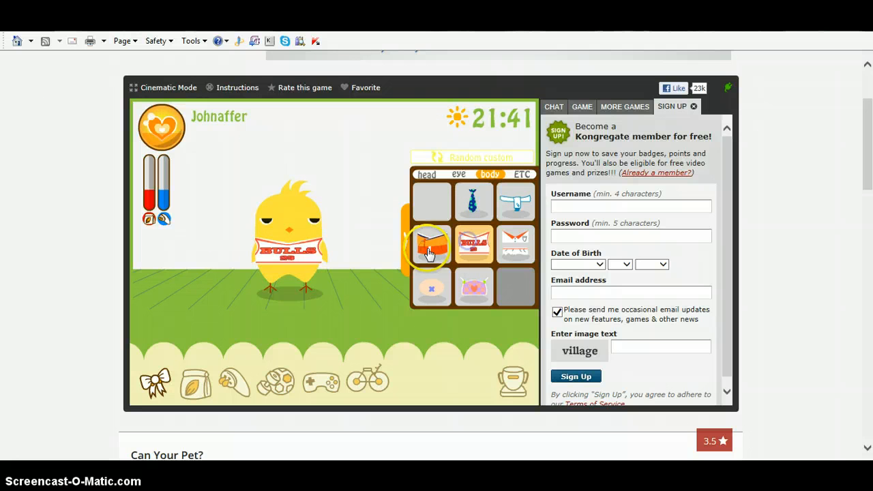
{"action": "left_click", "coordinate": [473, 286]}
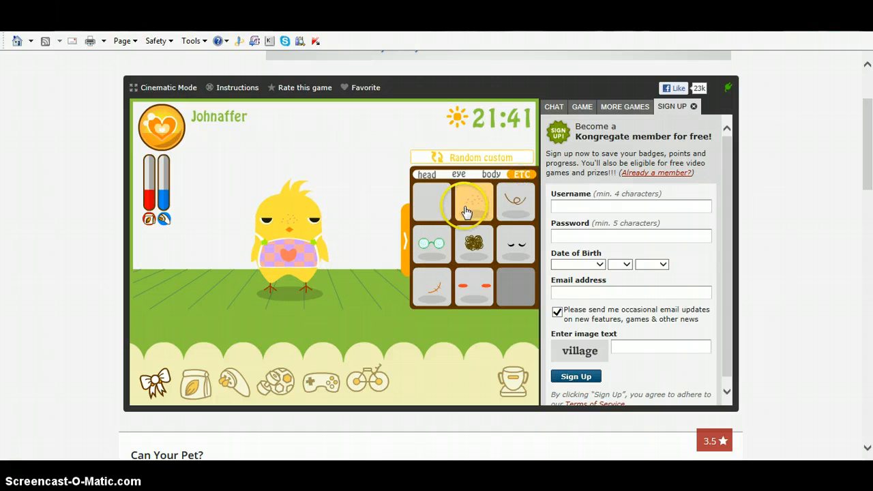
- Try ETC items, choose the rosy blush cheeks, and finish customizing
{"action": "left_click", "coordinate": [517, 243]}
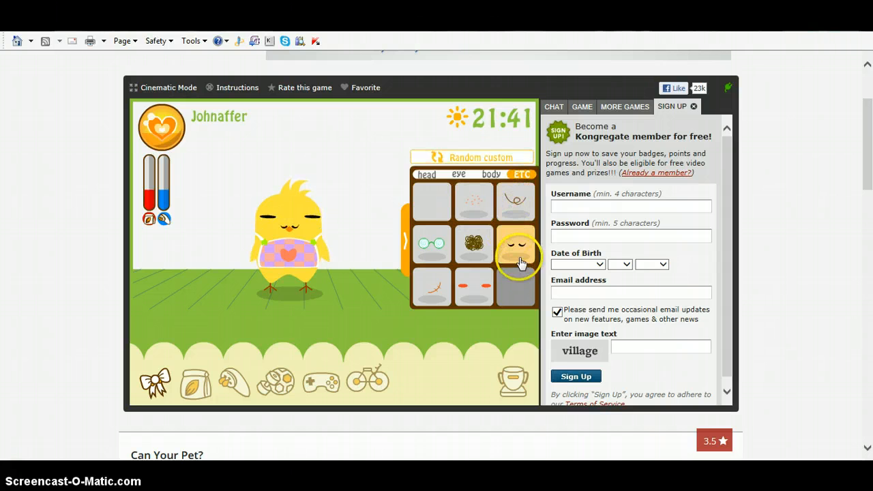
{"action": "left_click", "coordinate": [475, 245]}
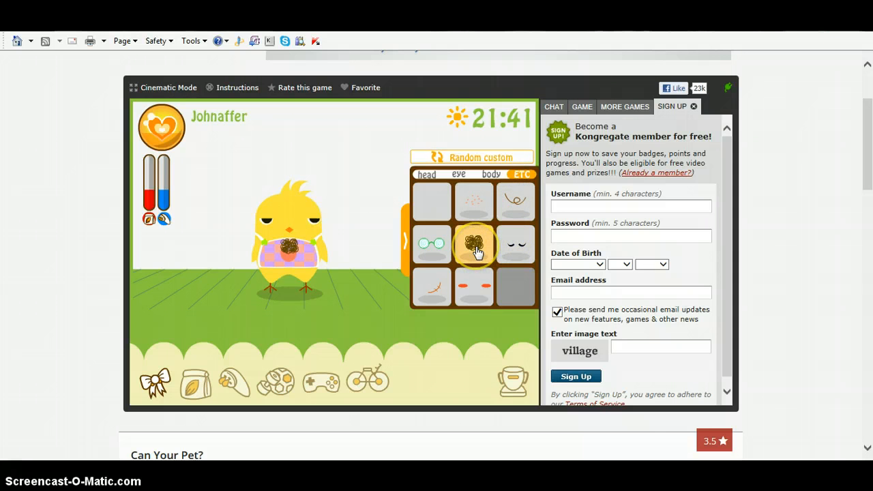
{"action": "left_click", "coordinate": [431, 243]}
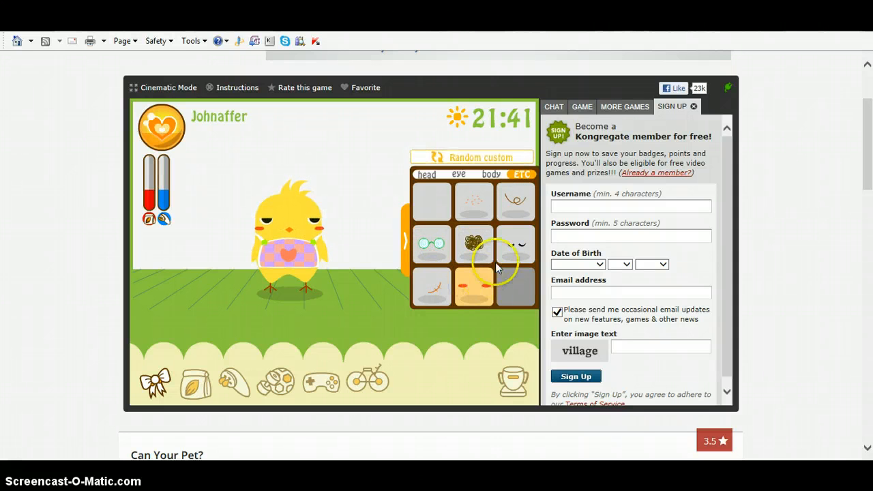
{"action": "left_click", "coordinate": [474, 246]}
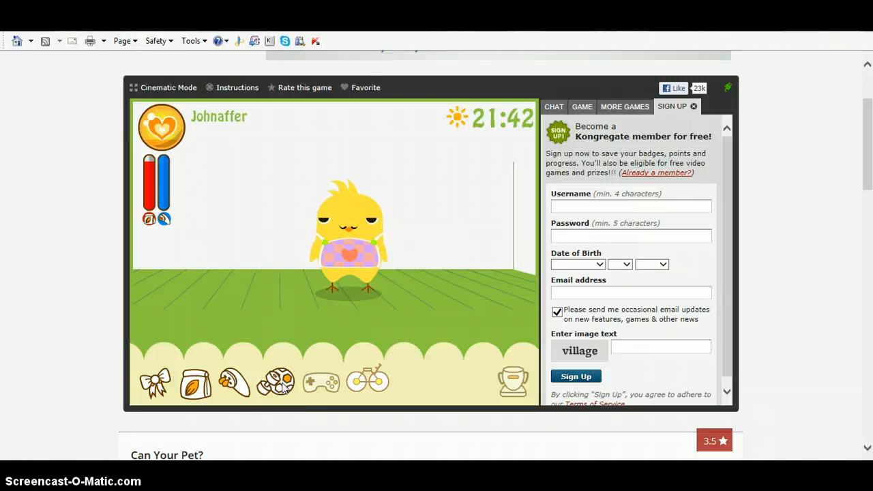
- Feed Johnaffer and pick up the soccer ball to play
{"action": "left_click", "coordinate": [276, 381]}
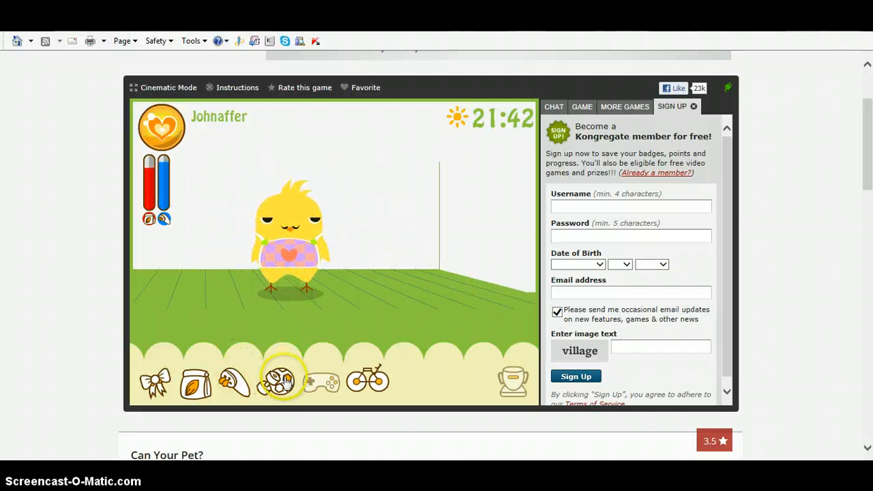
{"action": "left_click", "coordinate": [277, 380]}
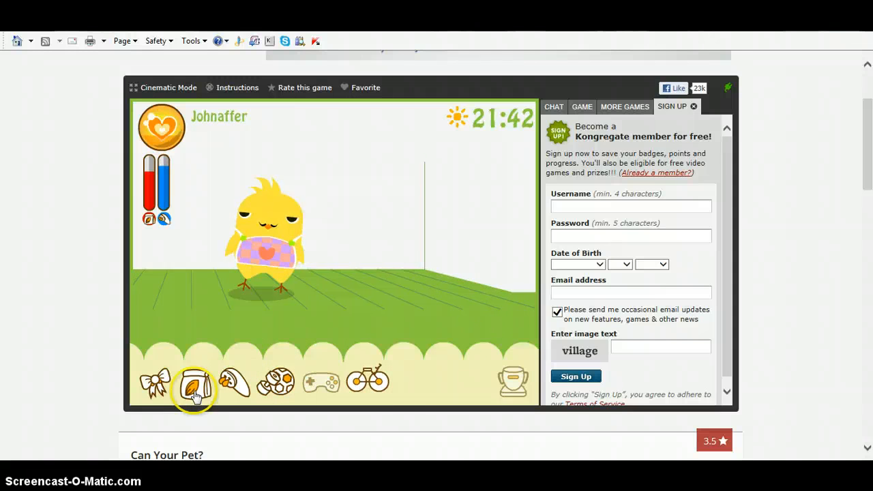
{"action": "left_click", "coordinate": [195, 380]}
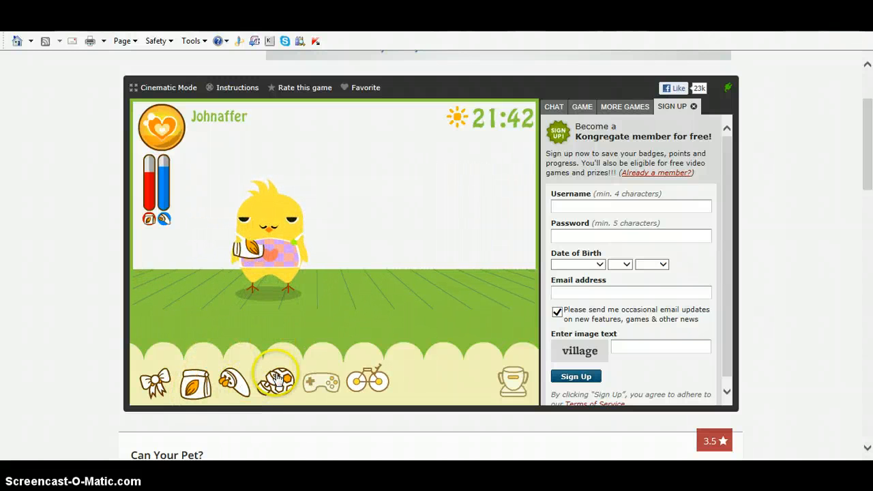
{"action": "left_click", "coordinate": [276, 380]}
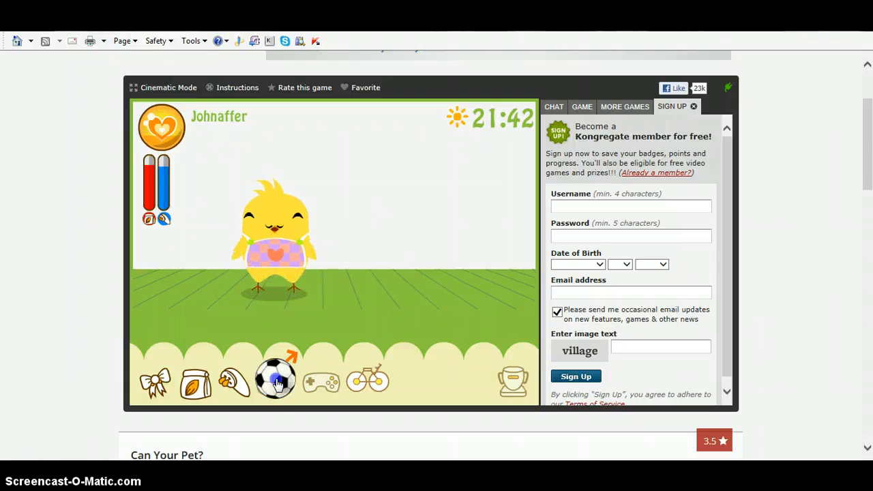
{"action": "left_click", "coordinate": [276, 380]}
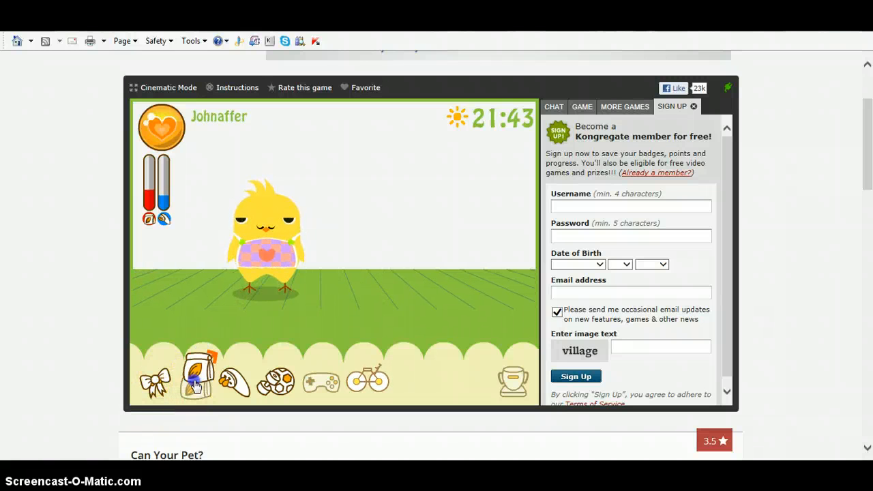
- Feed and bathe the chick, then start a soccer ball game
{"action": "left_click", "coordinate": [234, 380]}
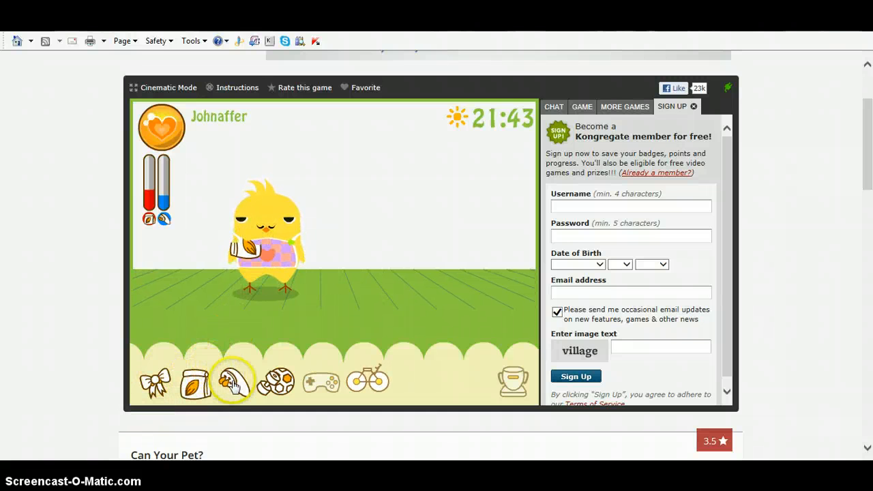
{"action": "left_click", "coordinate": [234, 380]}
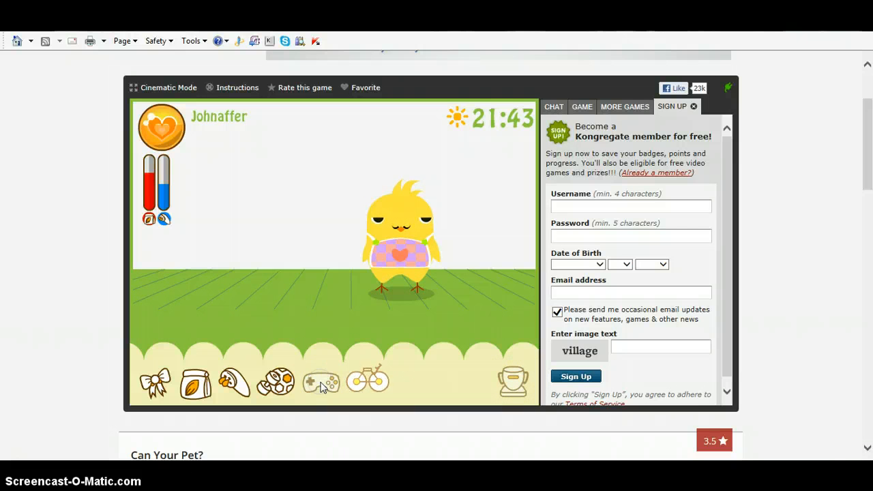
{"action": "left_click", "coordinate": [320, 380]}
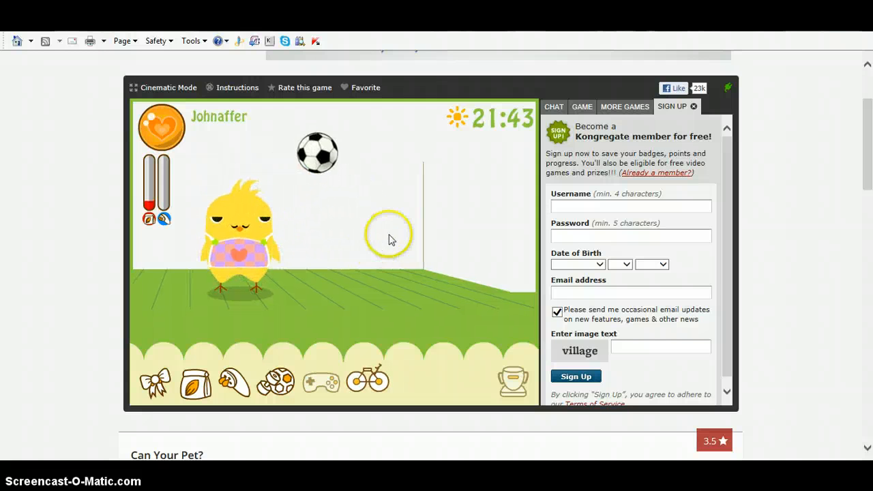
{"action": "mouse_move", "coordinate": [358, 248]}
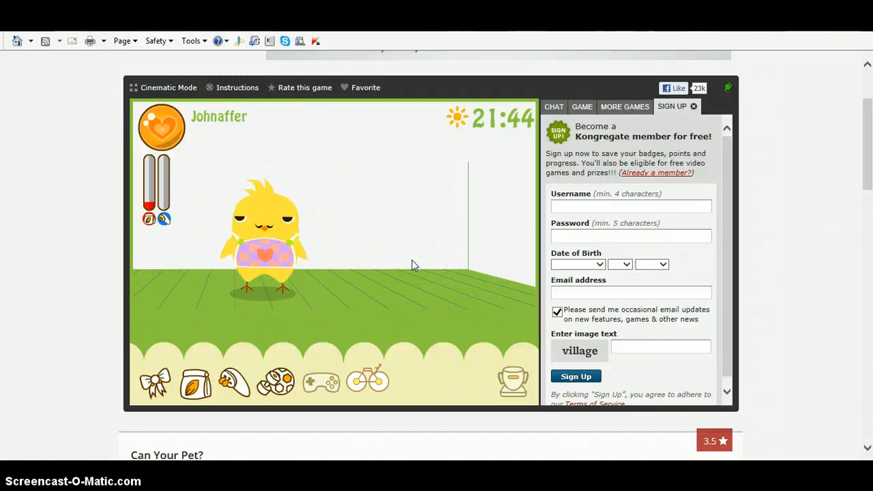
- Feed the chick and give it another bath so its meters refill
{"action": "left_click", "coordinate": [195, 380]}
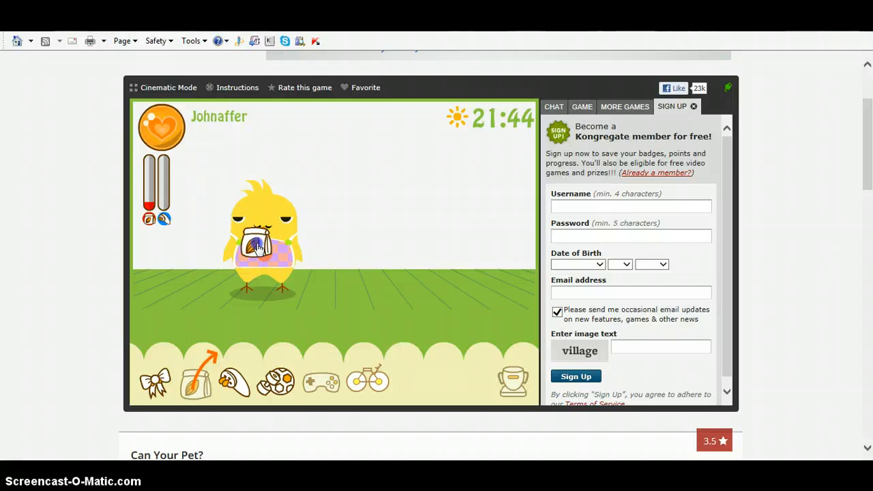
{"action": "left_click", "coordinate": [236, 380]}
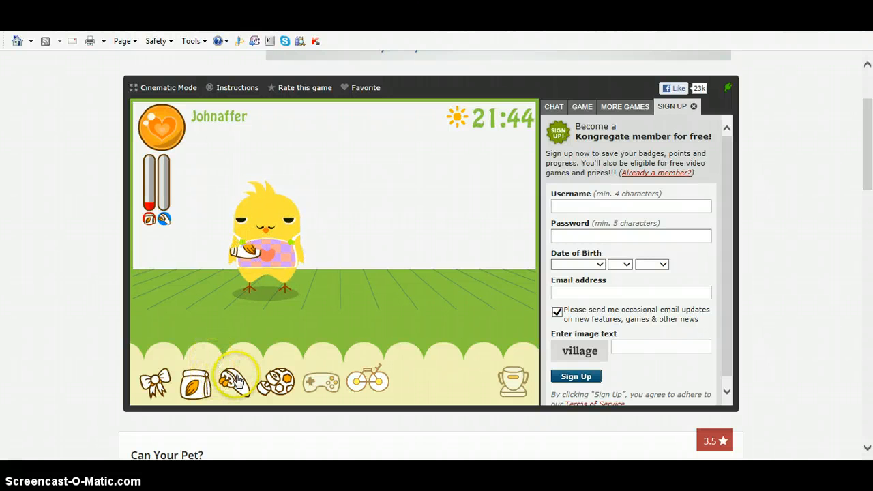
{"action": "left_click", "coordinate": [235, 380]}
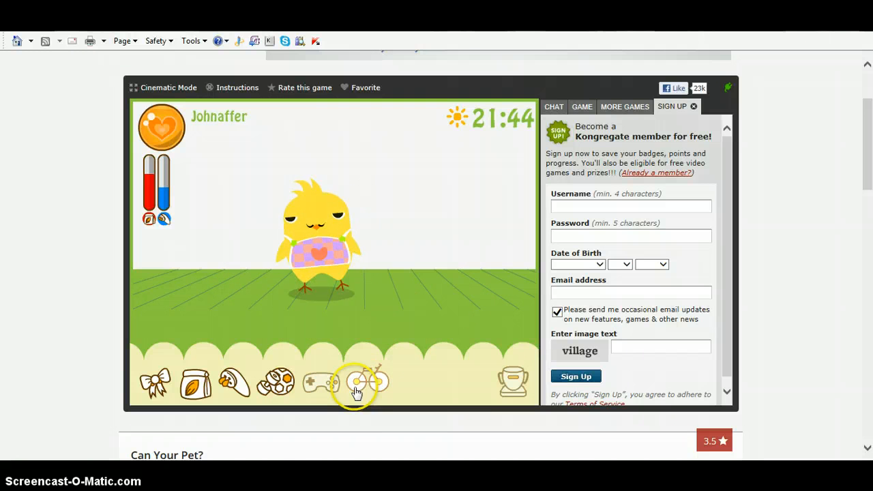
{"action": "left_click", "coordinate": [367, 383]}
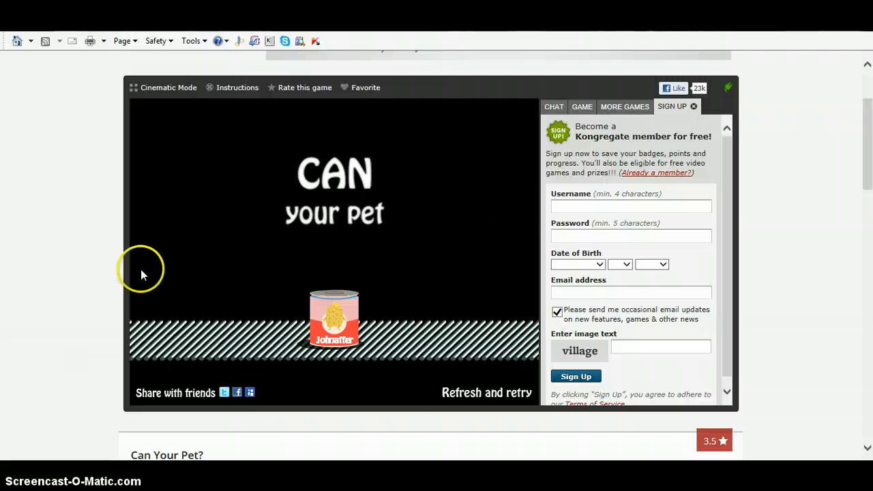
{"action": "mouse_move", "coordinate": [494, 179]}
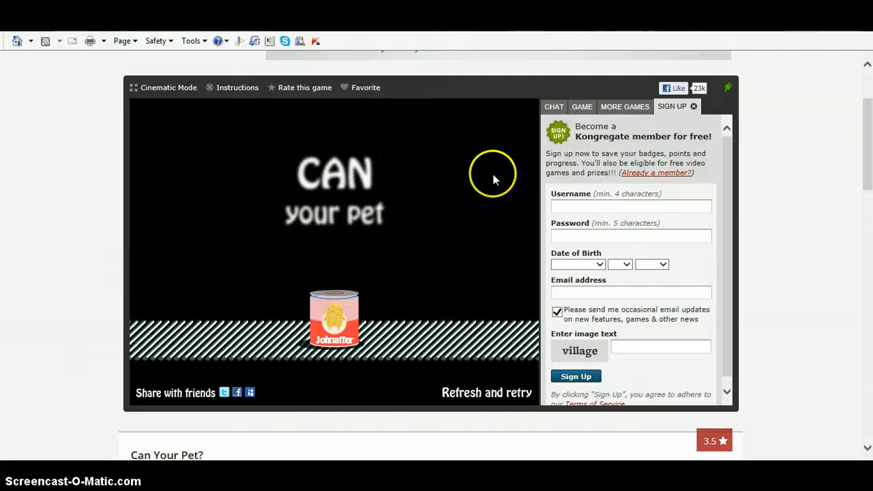